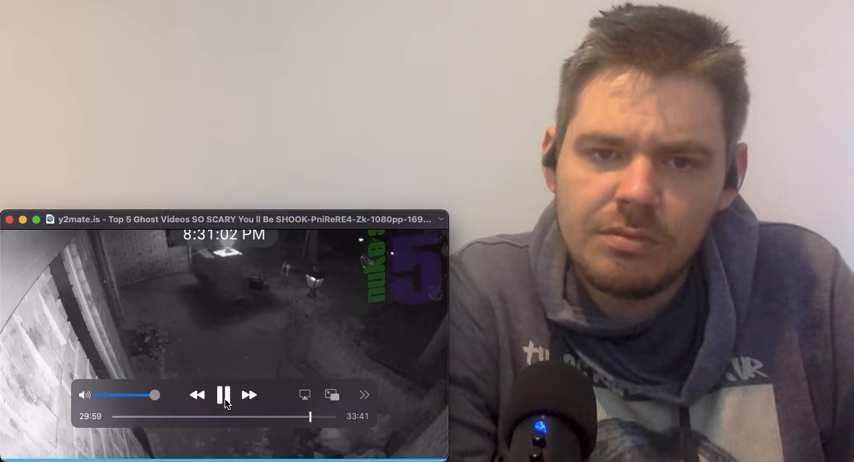
Pause the ghost video compilation partway through playback
{"action": "left_click", "coordinate": [228, 396]}
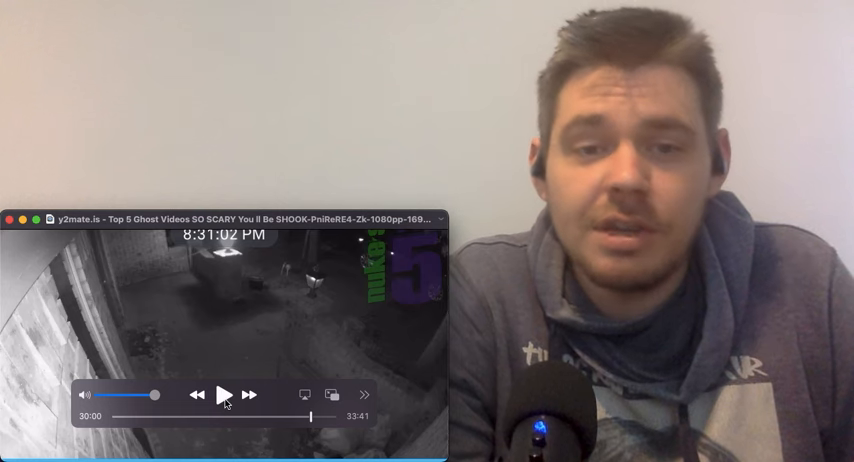